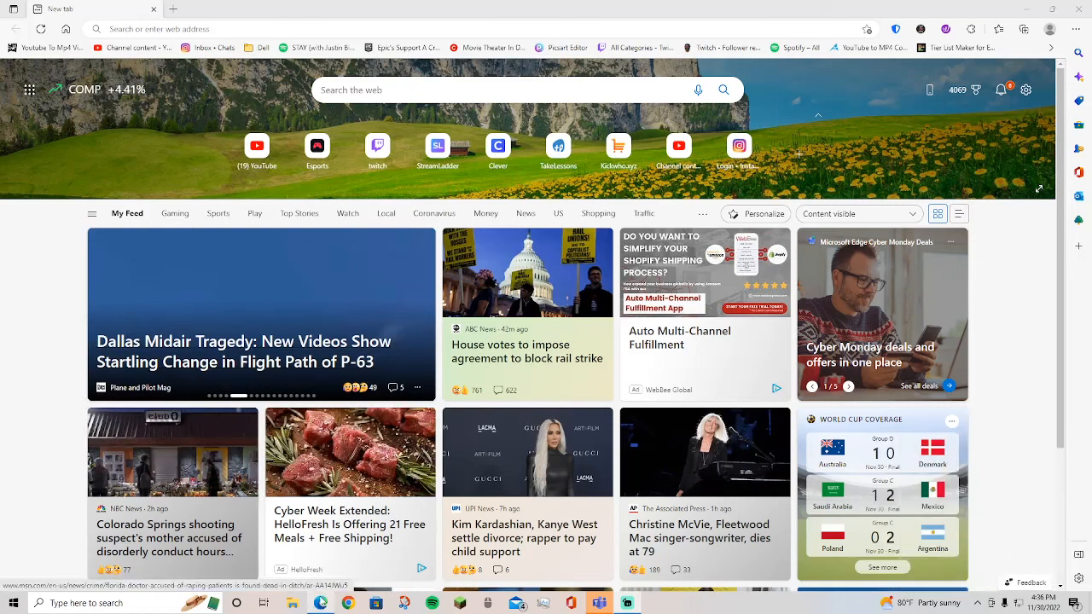
Enter text into the new tab's web search box.
type("vvvvvvvvvvvvvvvvvvvvvvvvvvvvvvvvvvvvvvvvvvvvvvvvvvvvvvvvvvvvvvvvvvvvvv")
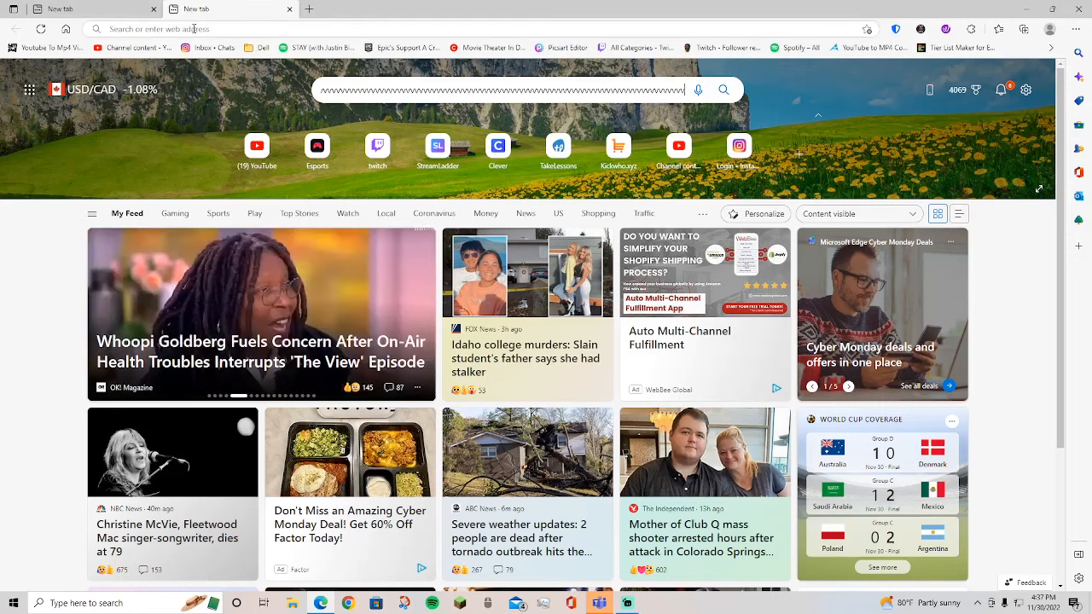
Run a Bing search for 'spotify wrapped 2022' and scroll to the '2022 Wrapped on Spotify' link.
left_click(171, 27)
type("spotify wrapped 2022")
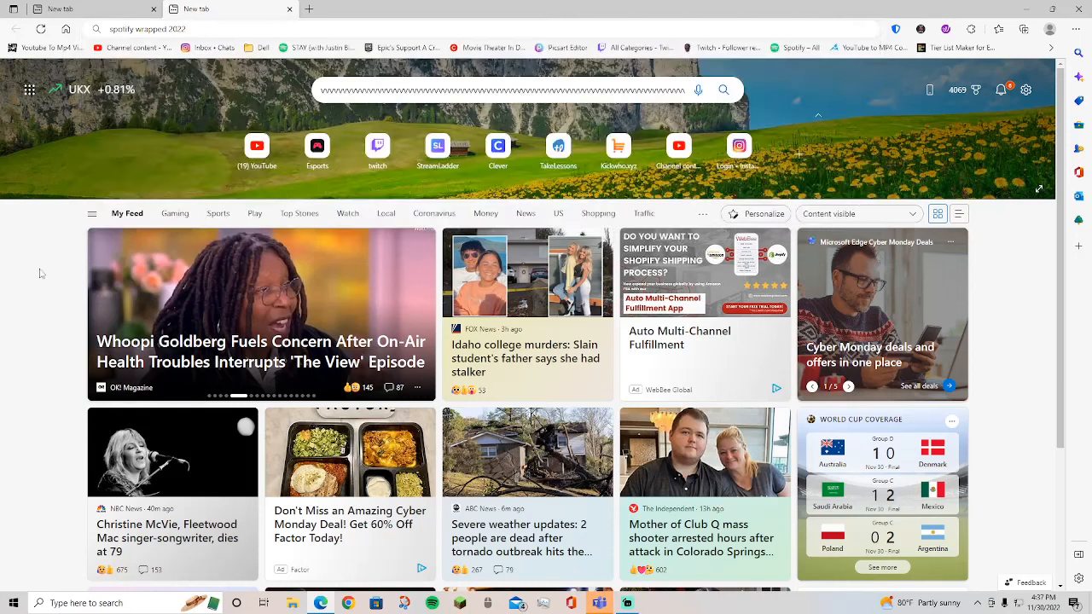
type("cv")
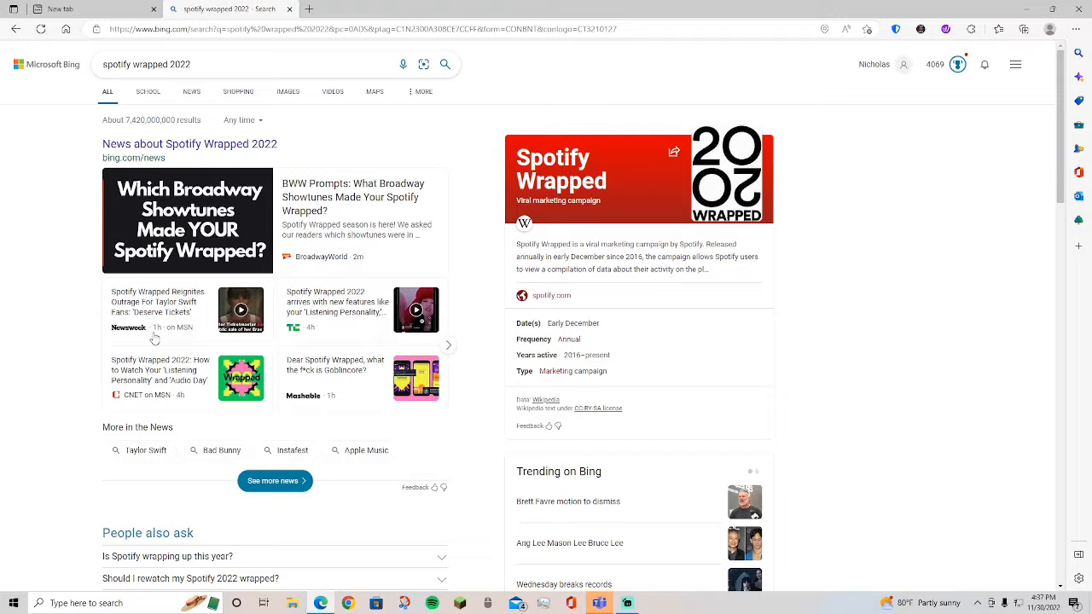
scroll("down", 3)
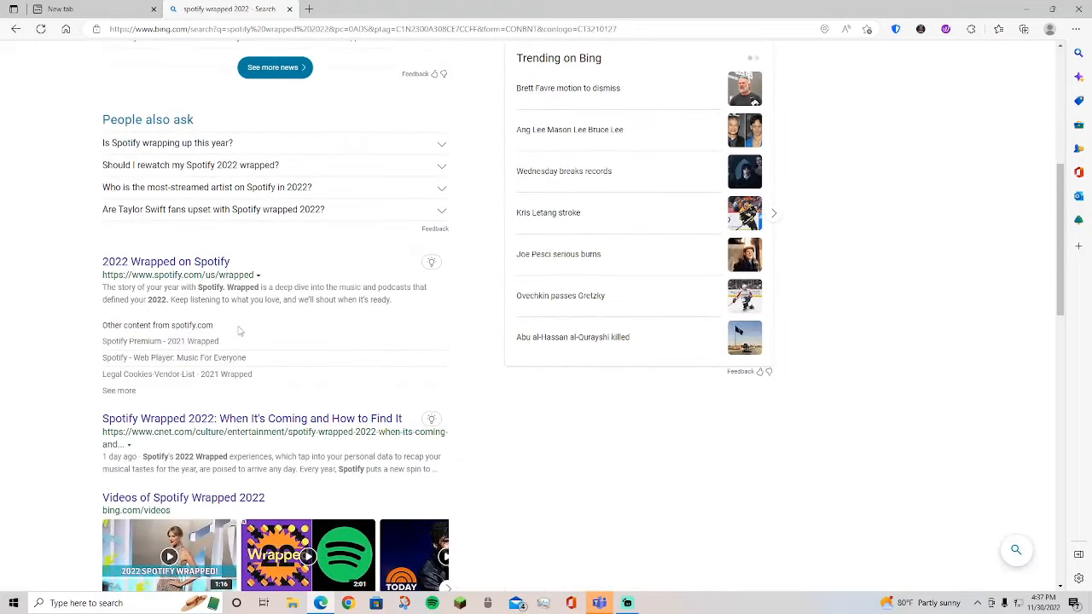
mouse_move(273, 239)
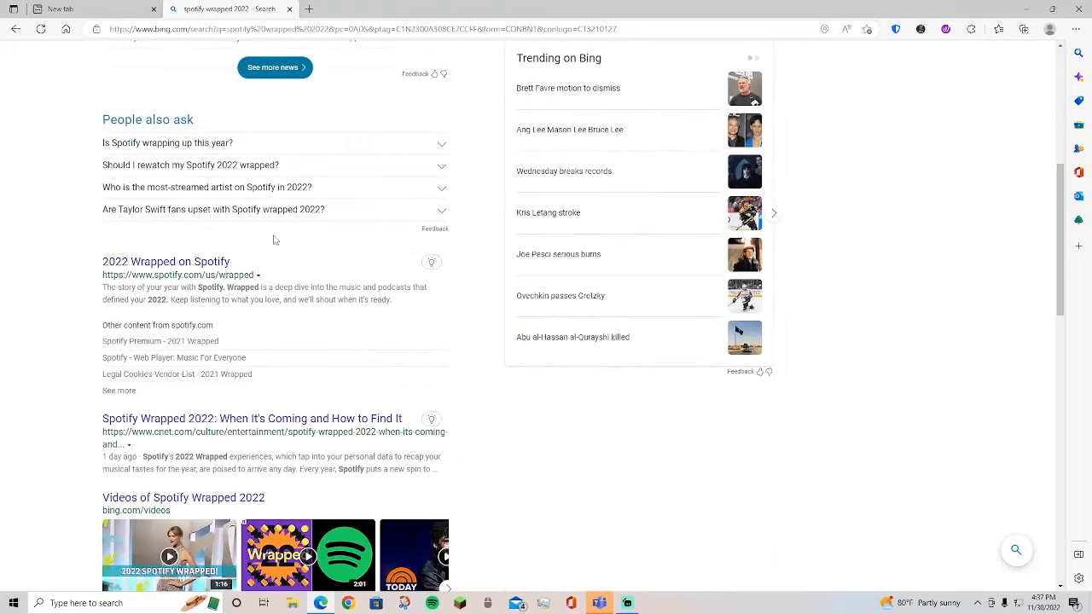